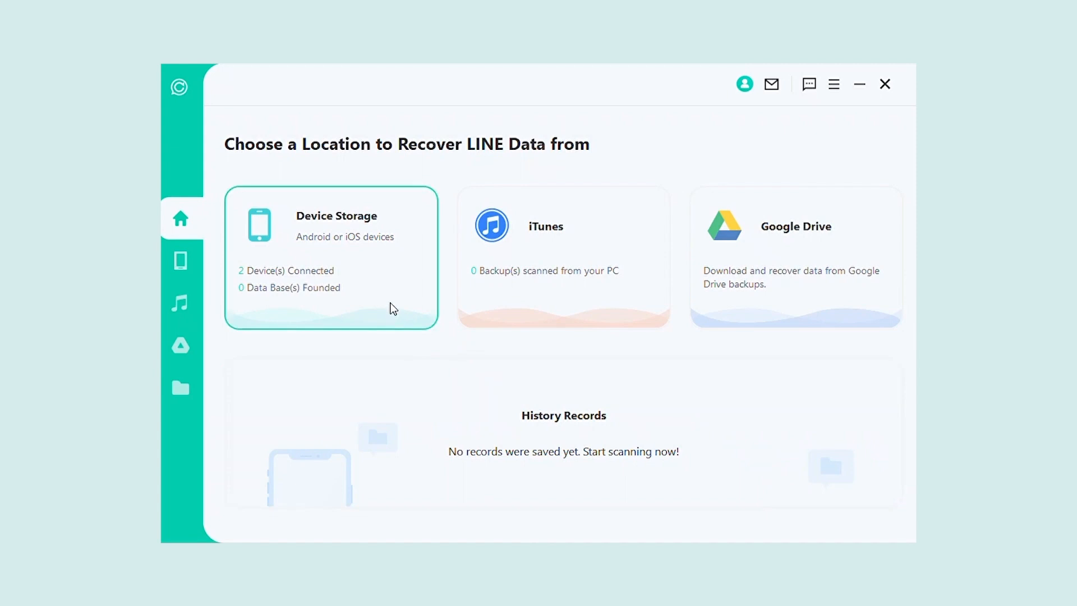
# - Choose Device Storage and start recovery from the connected Android phone
pyautogui.click(330, 257)
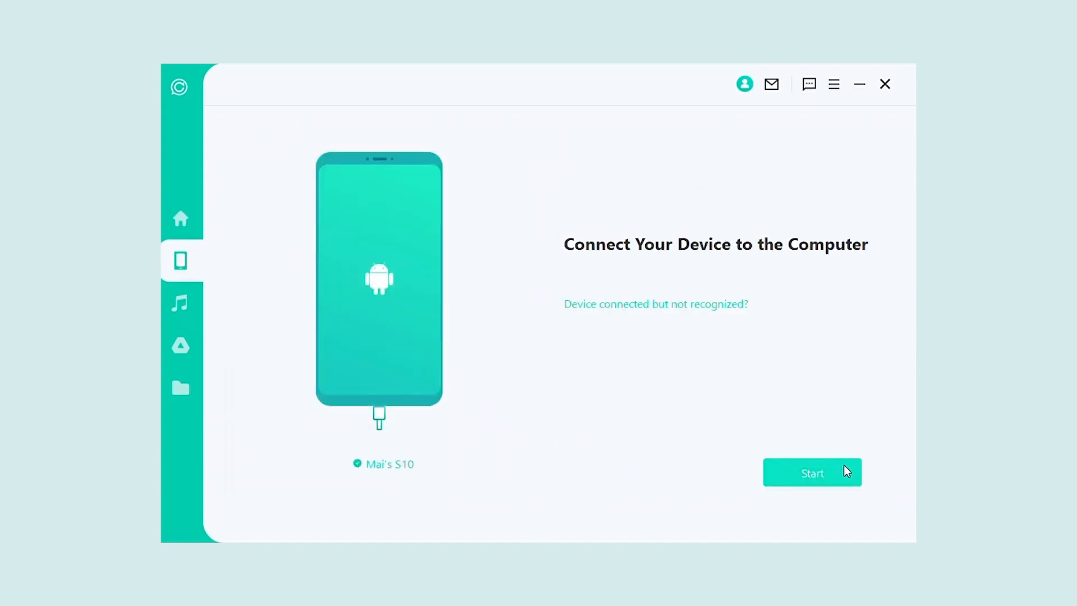
pyautogui.click(812, 472)
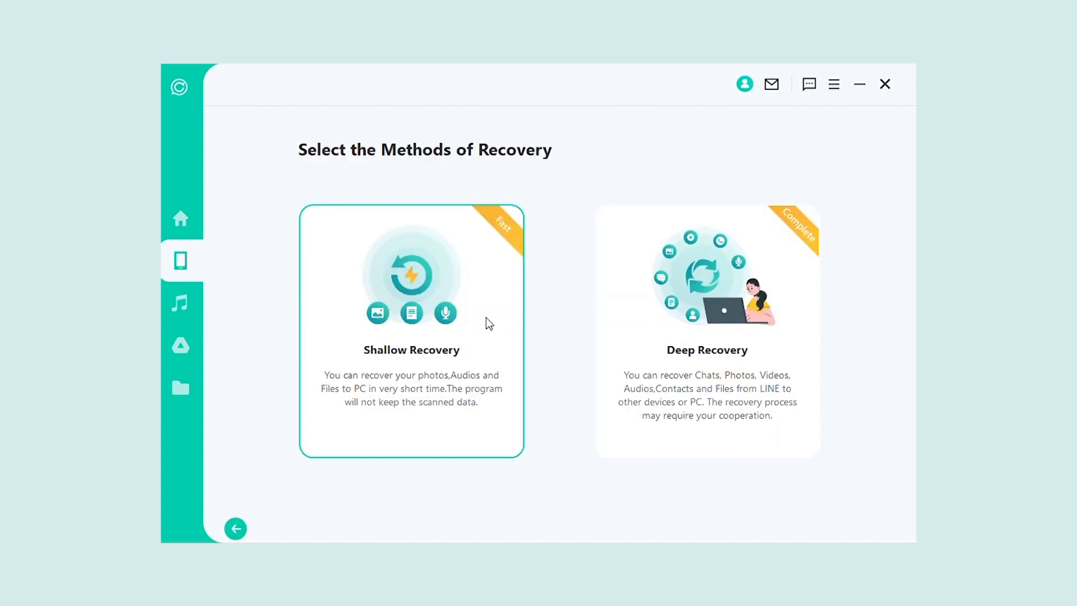
# - Run Shallow Recovery and filter the 8 scanned photos to 01/09/2023
pyautogui.click(410, 330)
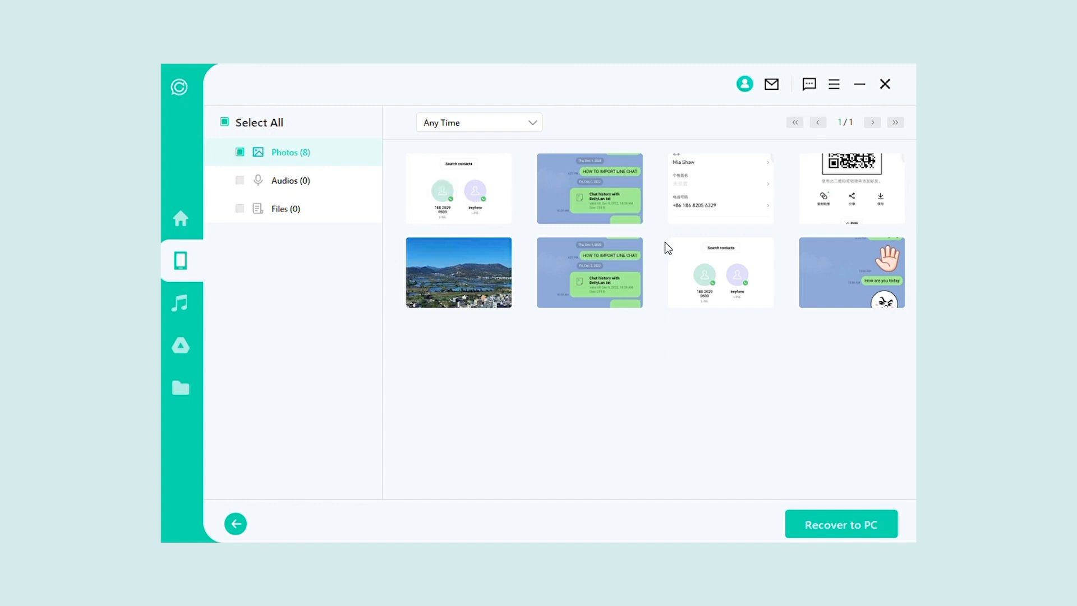
pyautogui.click(478, 123)
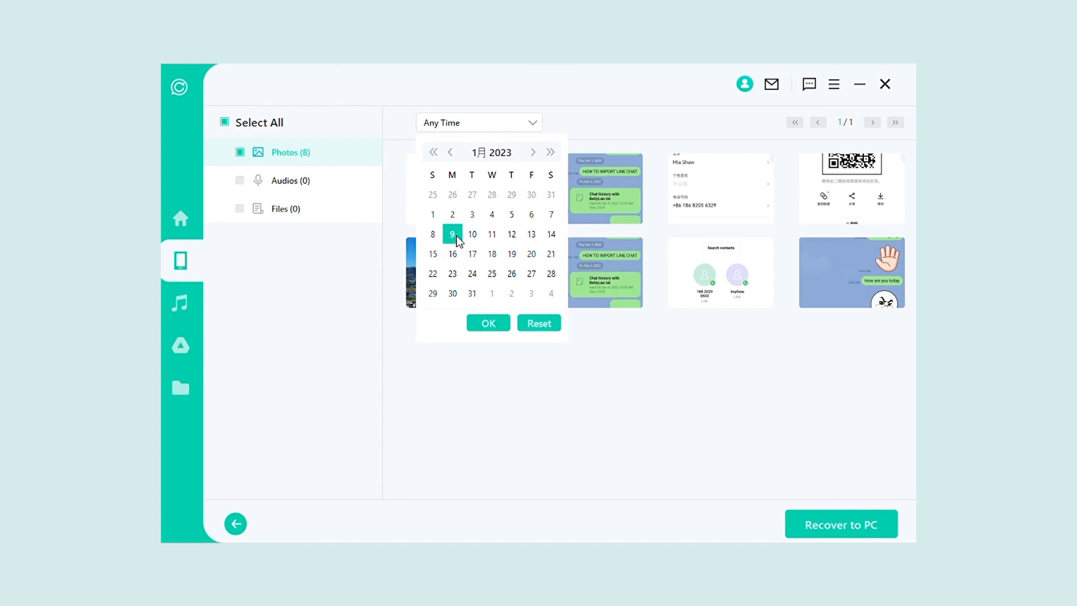
pyautogui.click(433, 234)
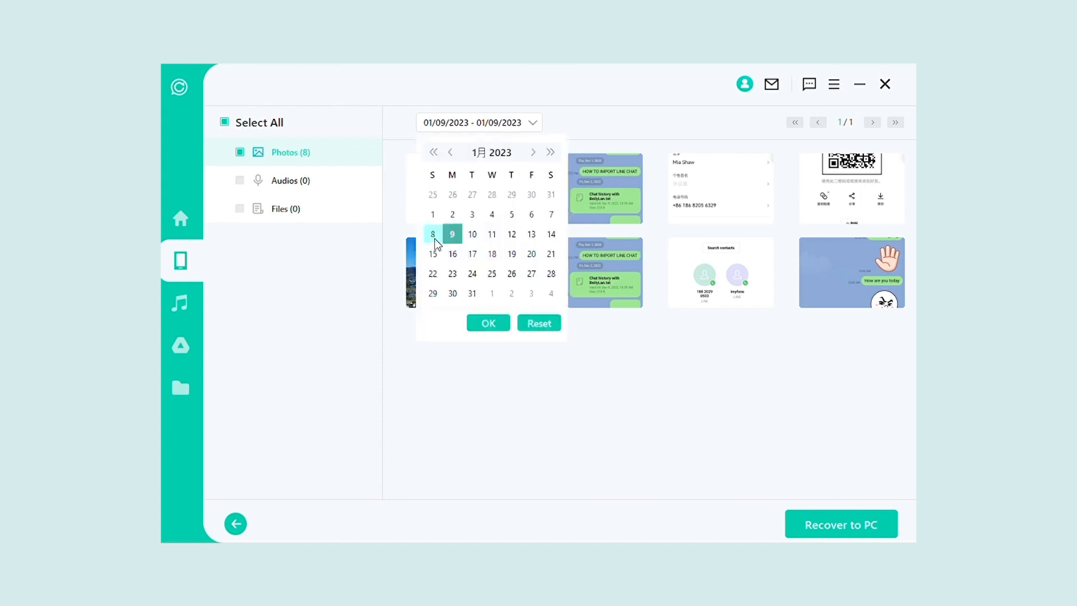
pyautogui.click(431, 233)
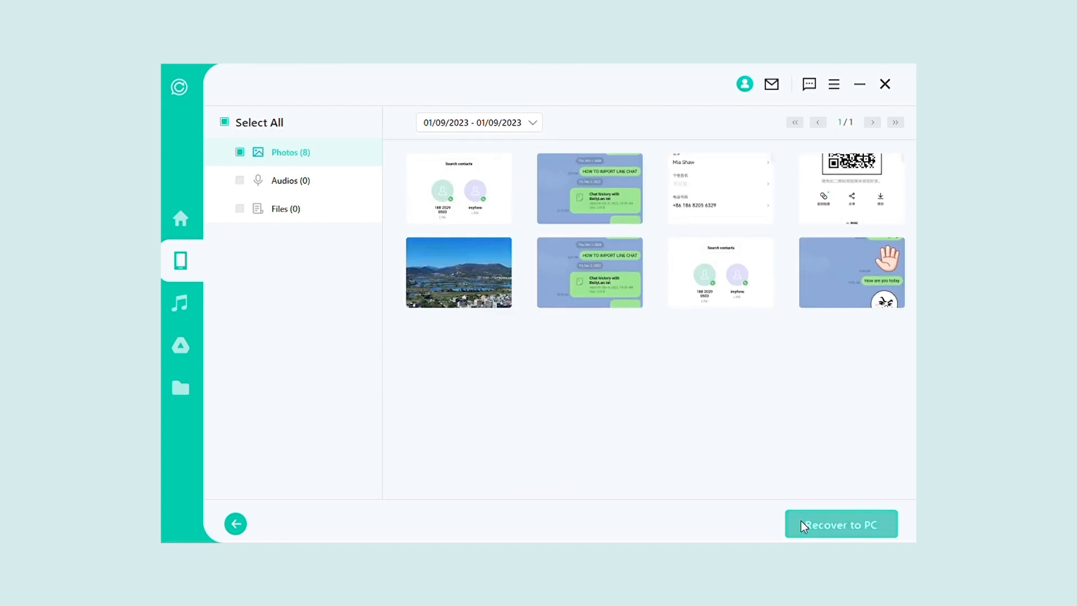
pyautogui.moveTo(565, 318)
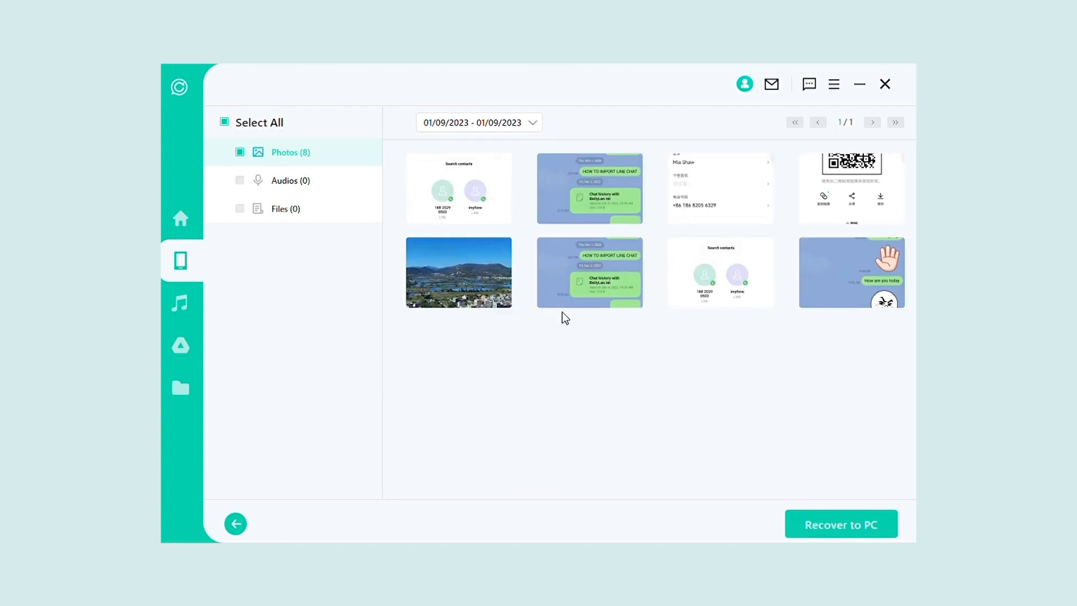
# - Recover the filtered photos to the PC, dismiss the success screen, then choose Deep Recovery
pyautogui.click(841, 524)
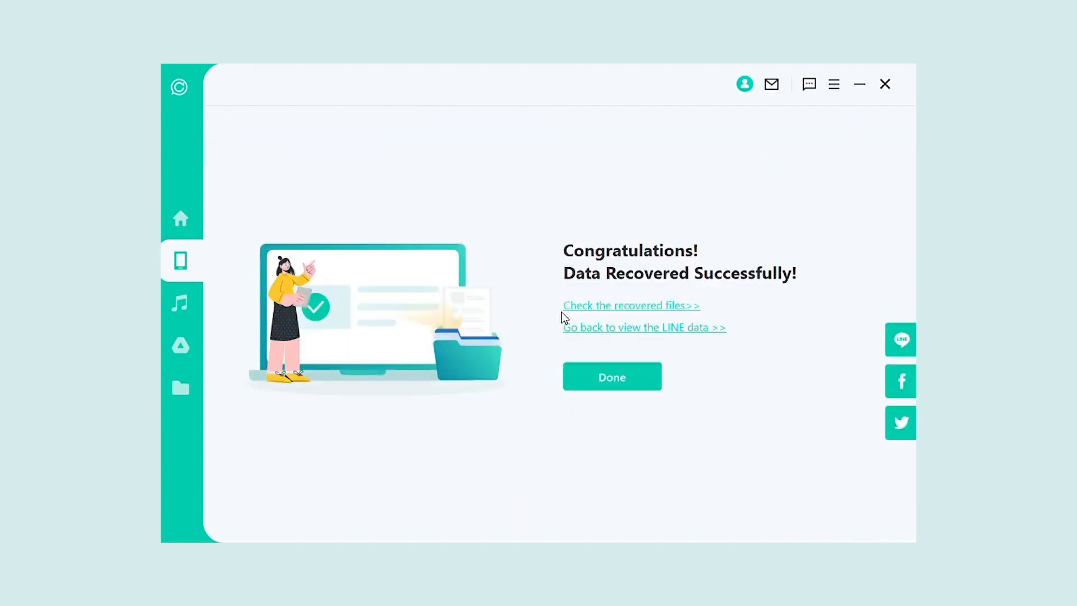
pyautogui.click(611, 376)
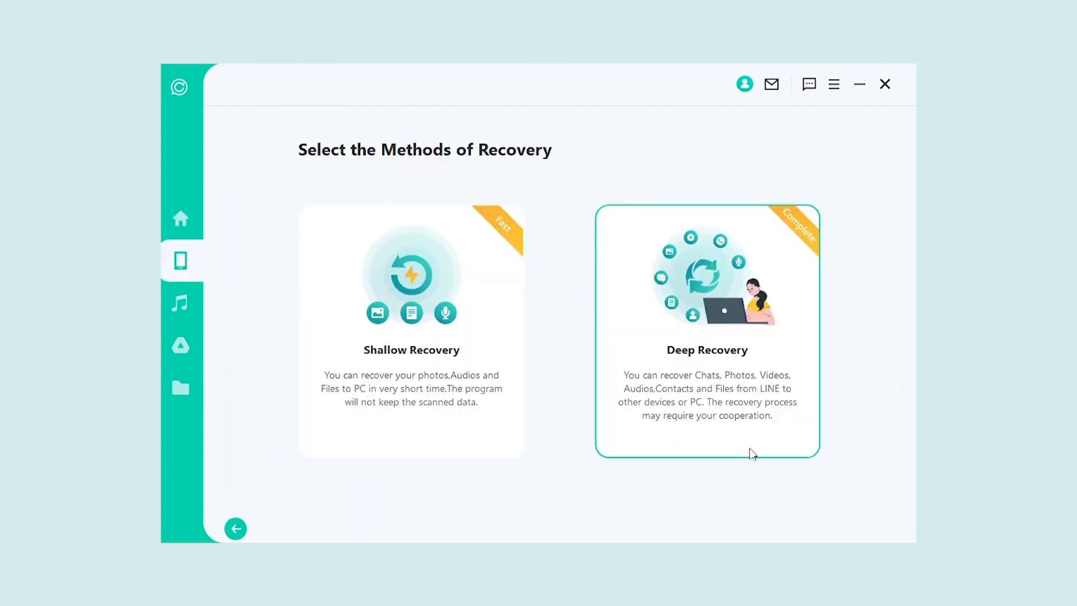
pyautogui.click(707, 330)
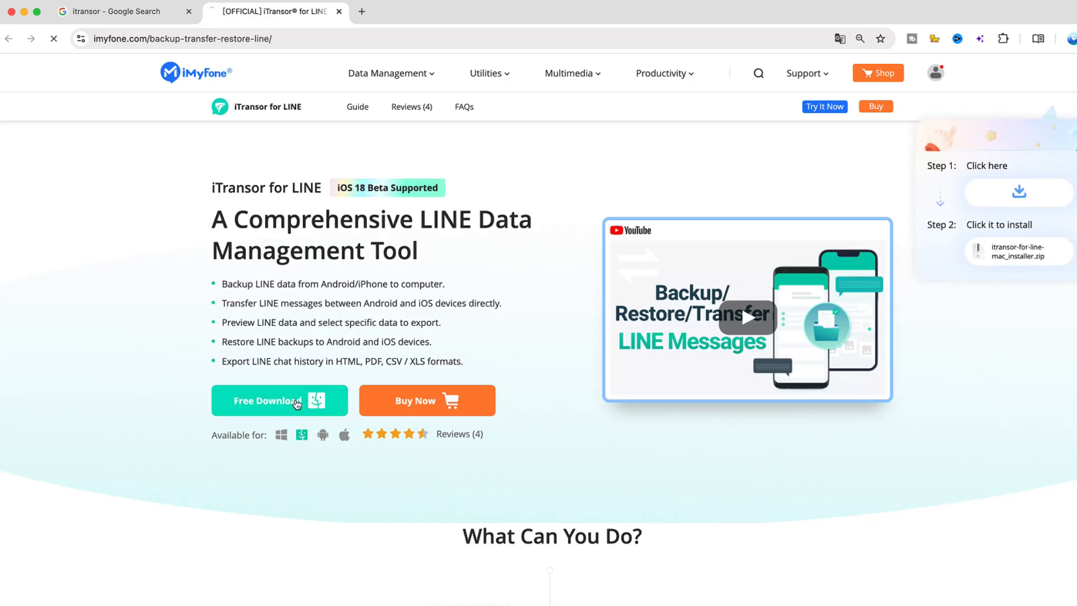
# - Download the iTransor for LINE installer via Free Download and let it install
pyautogui.click(279, 401)
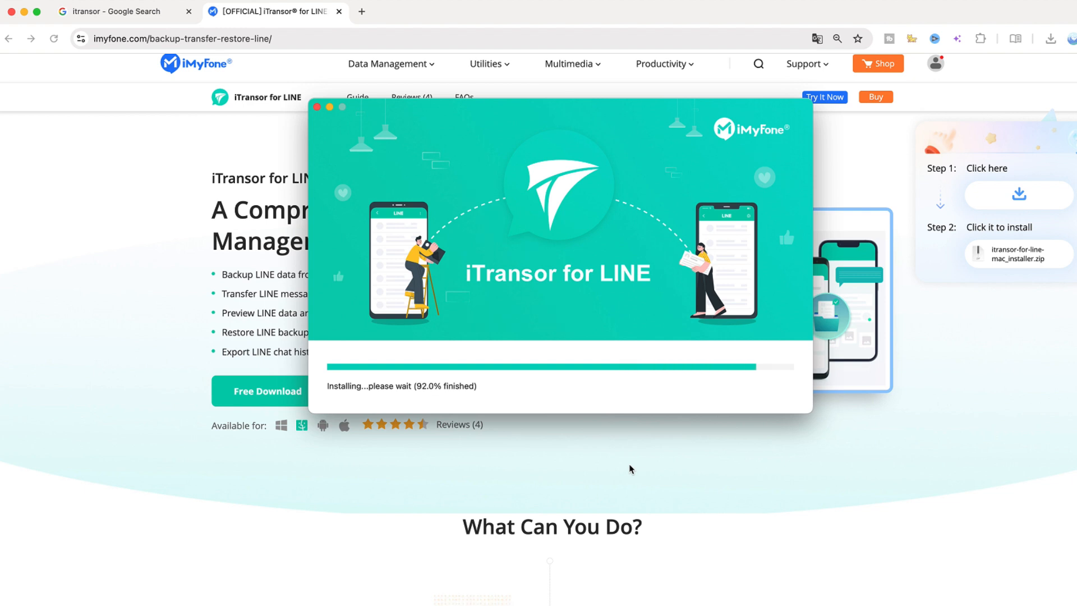
pyautogui.moveTo(618, 466)
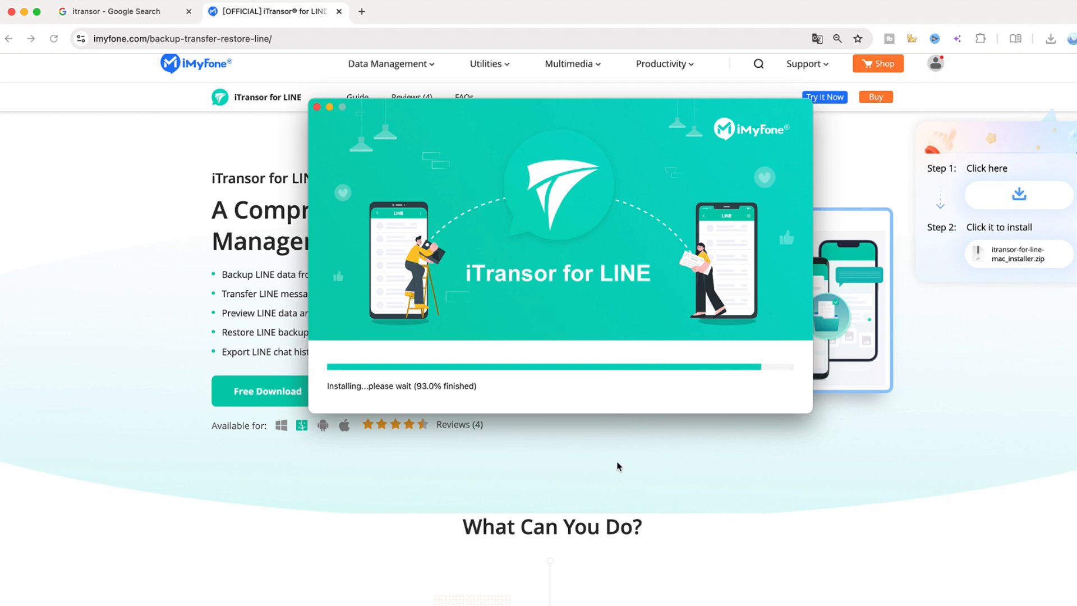
pyautogui.scroll(-3)
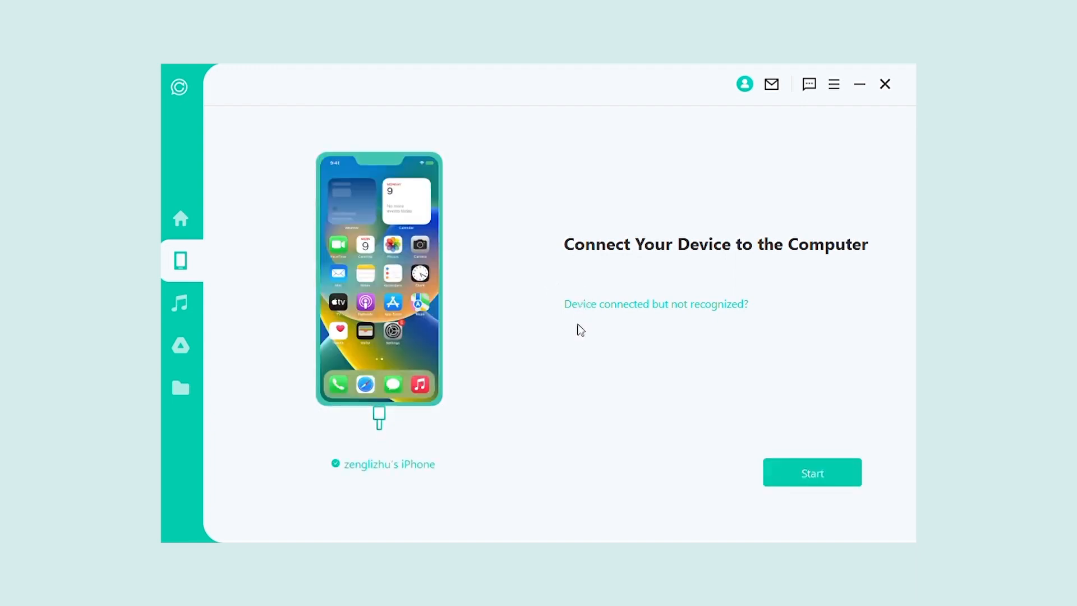
# - Start scanning the connected iPhone, beginning with the LINE app status check
pyautogui.click(811, 473)
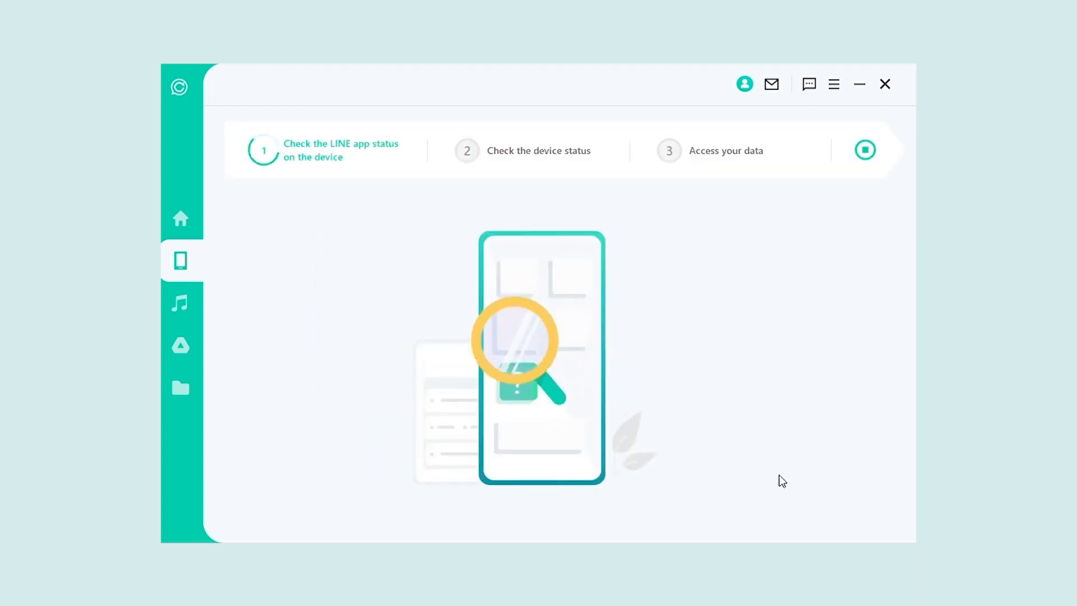